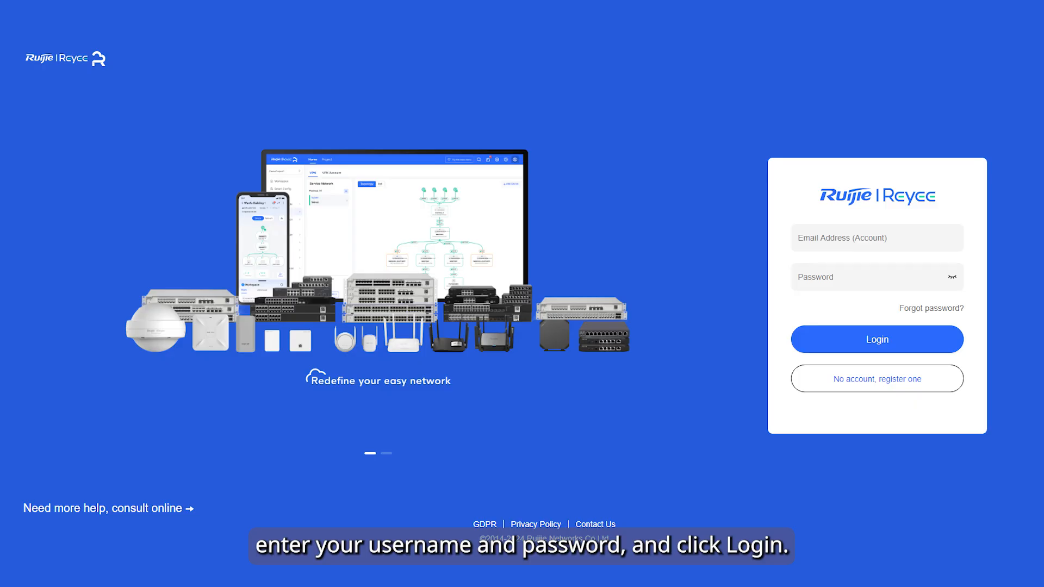
- Sign in to Ruijie Cloud and reach the gateway's VPN policy list under Device Config
click(877, 340)
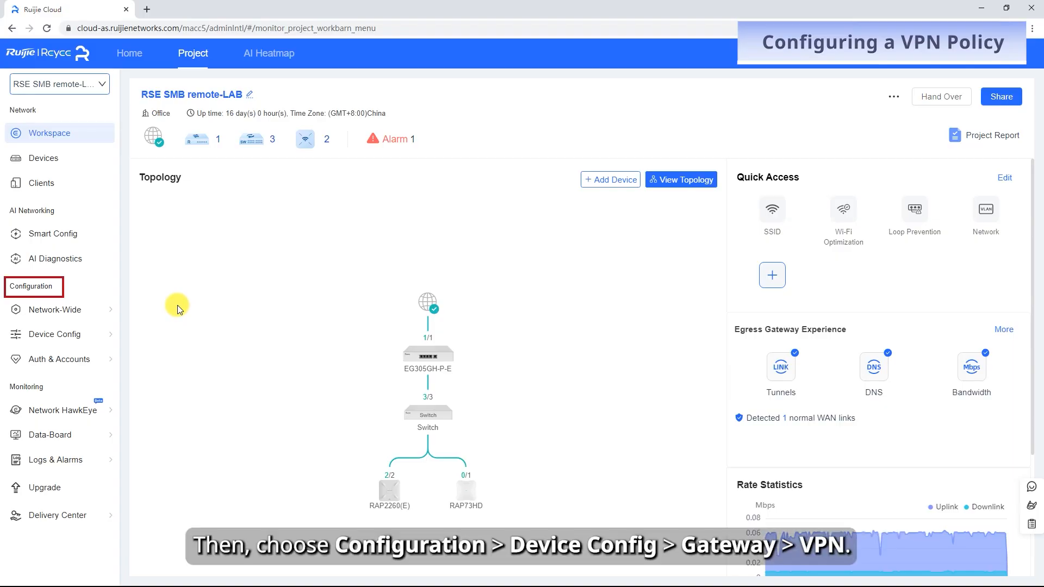
click(54, 334)
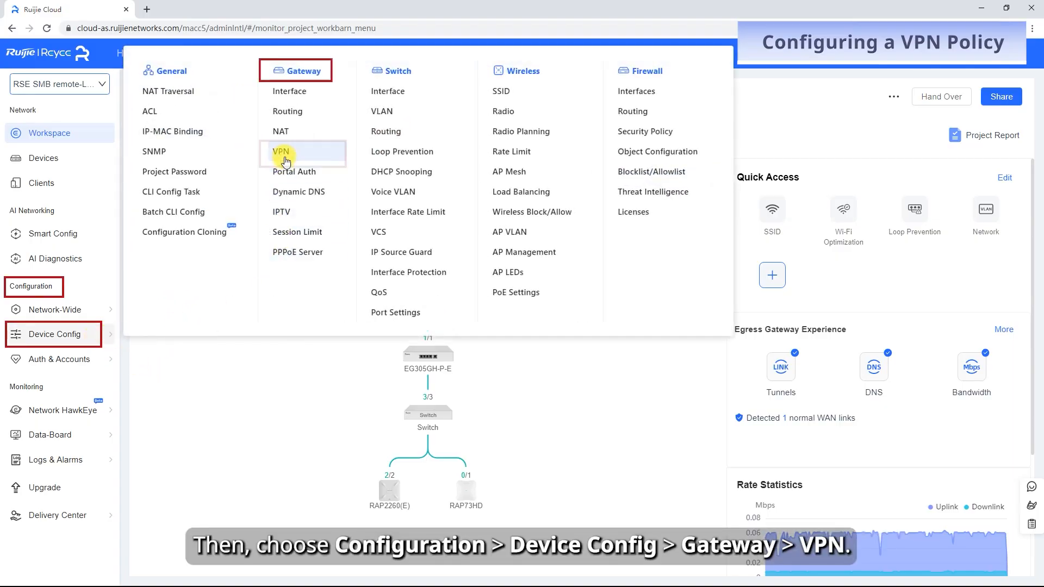
click(280, 152)
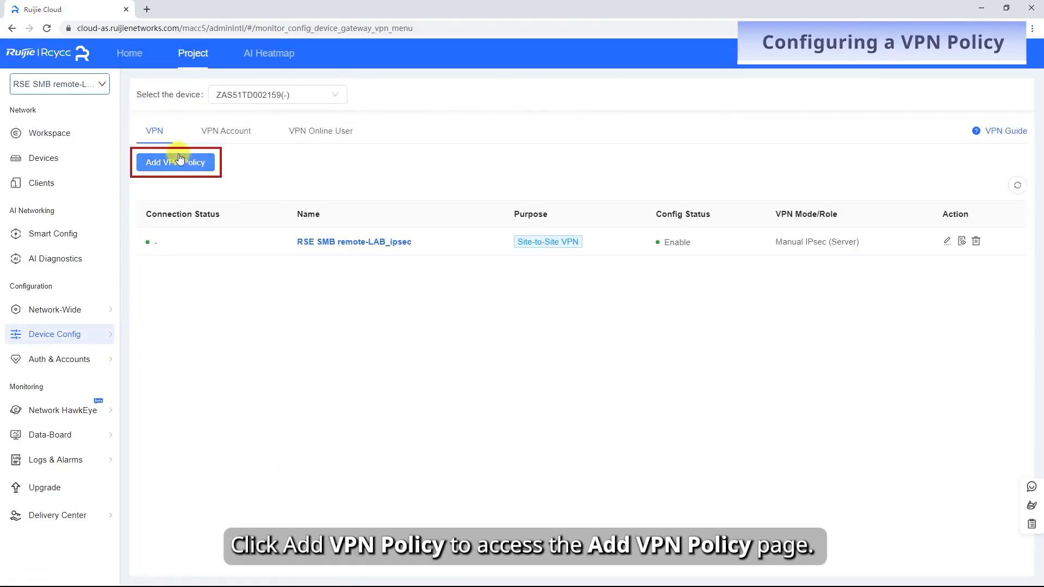
- Draft a new enabled Client-to-Site policy in OpenVPN mode with Account authentication and UDP transport
click(175, 162)
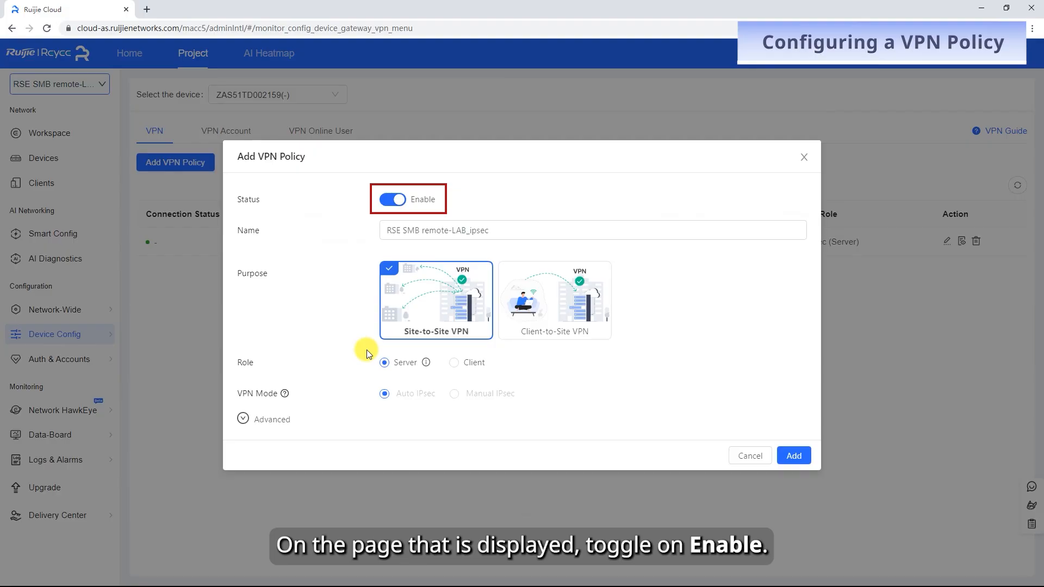
click(591, 230)
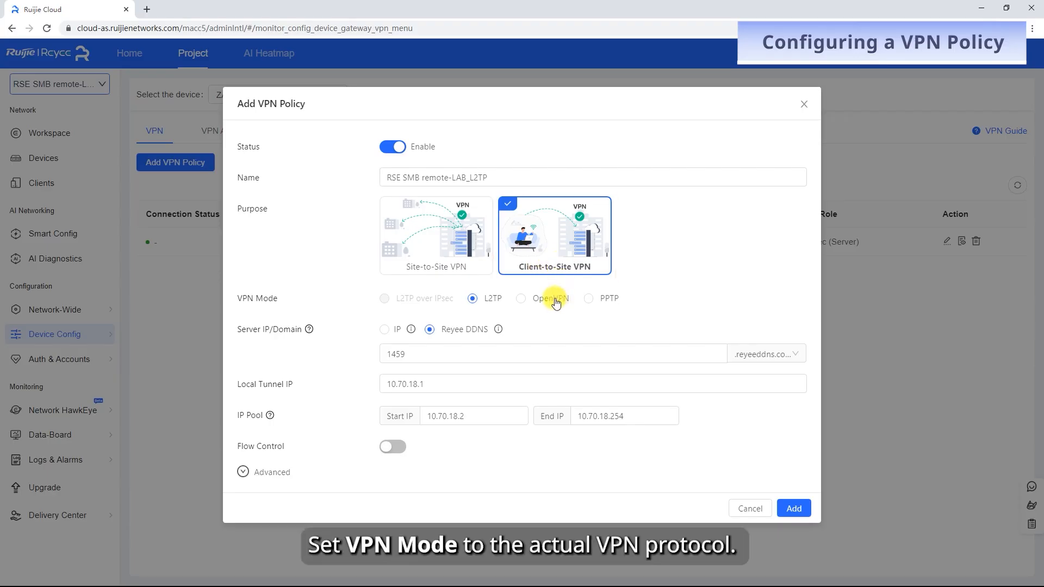
click(521, 299)
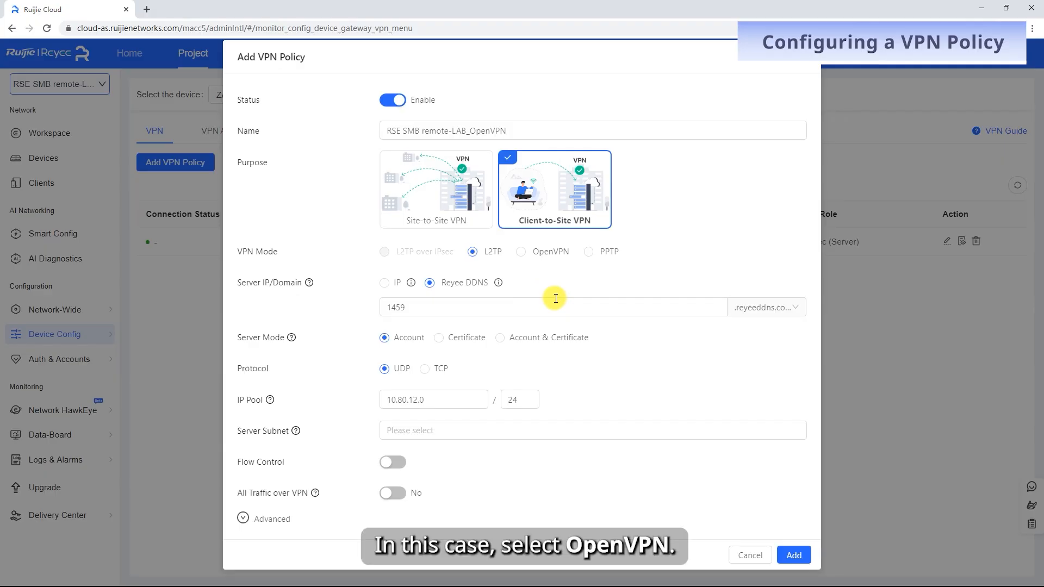
click(521, 251)
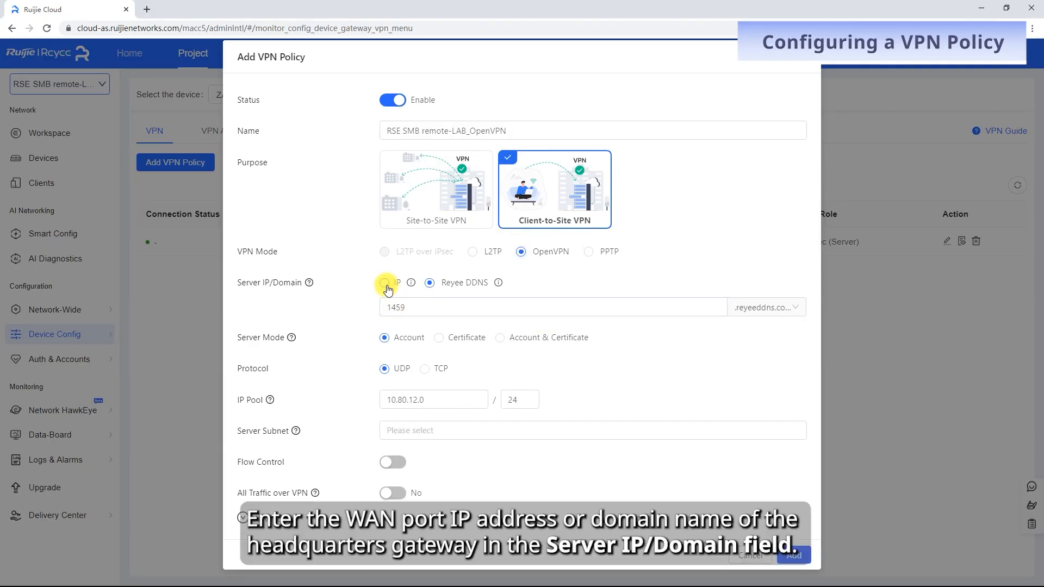
click(385, 283)
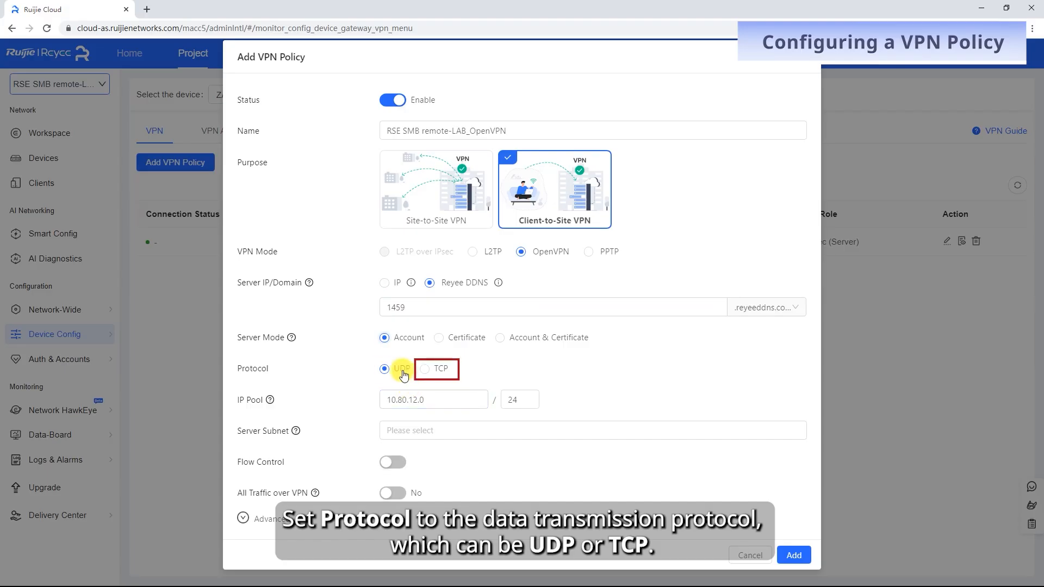
click(434, 400)
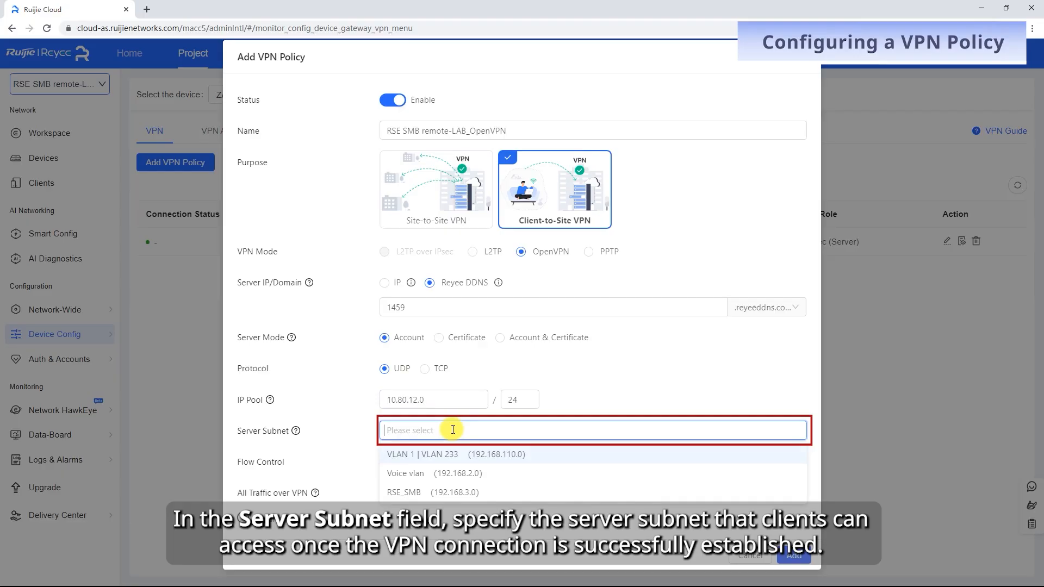
- Set server subnet VLAN 1 | VLAN 233, flow control 1000/1000 Mbps, all traffic over VPN, and save the policy
click(422, 455)
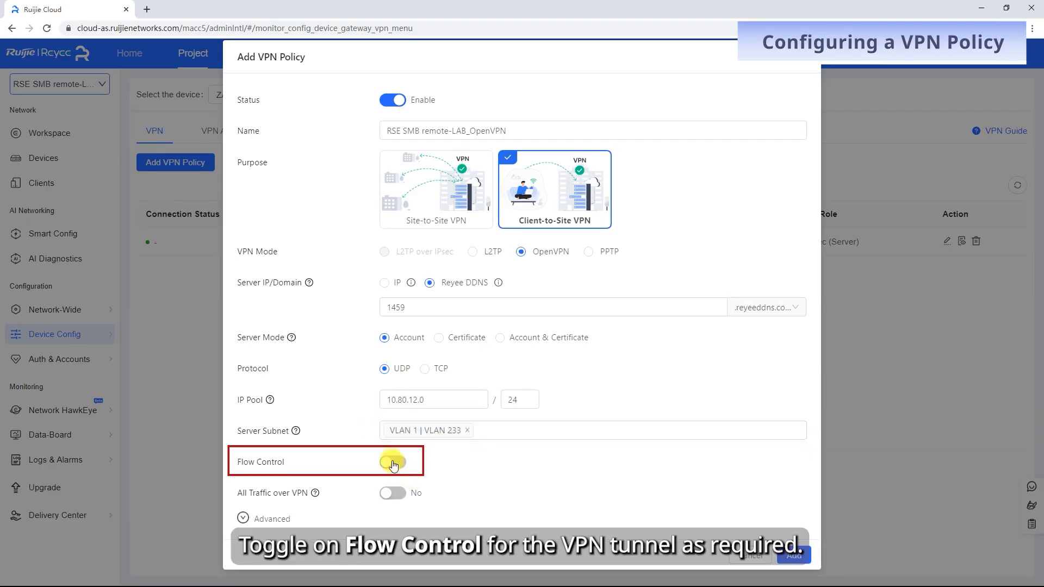
click(393, 460)
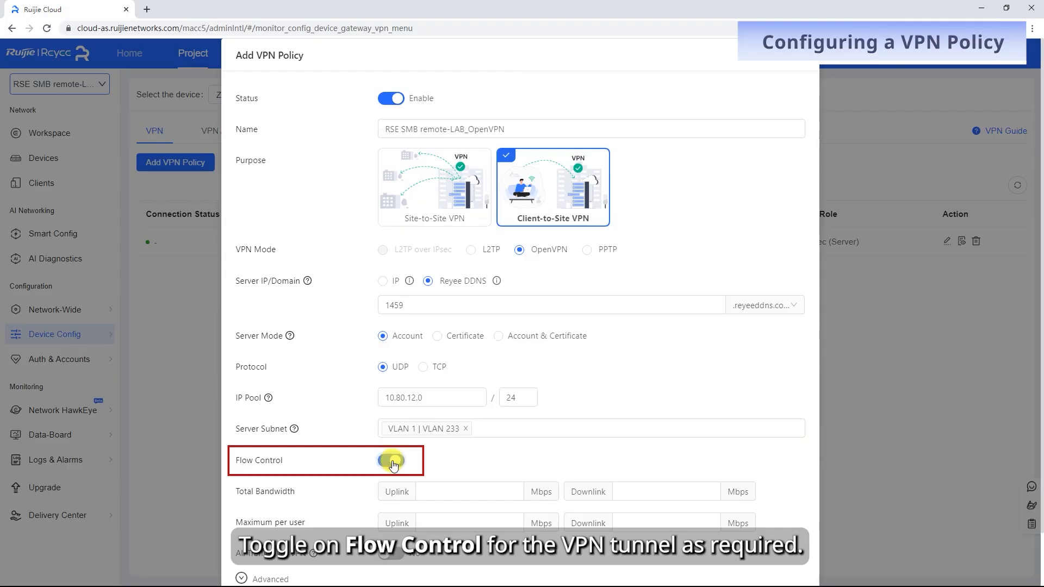
click(391, 459)
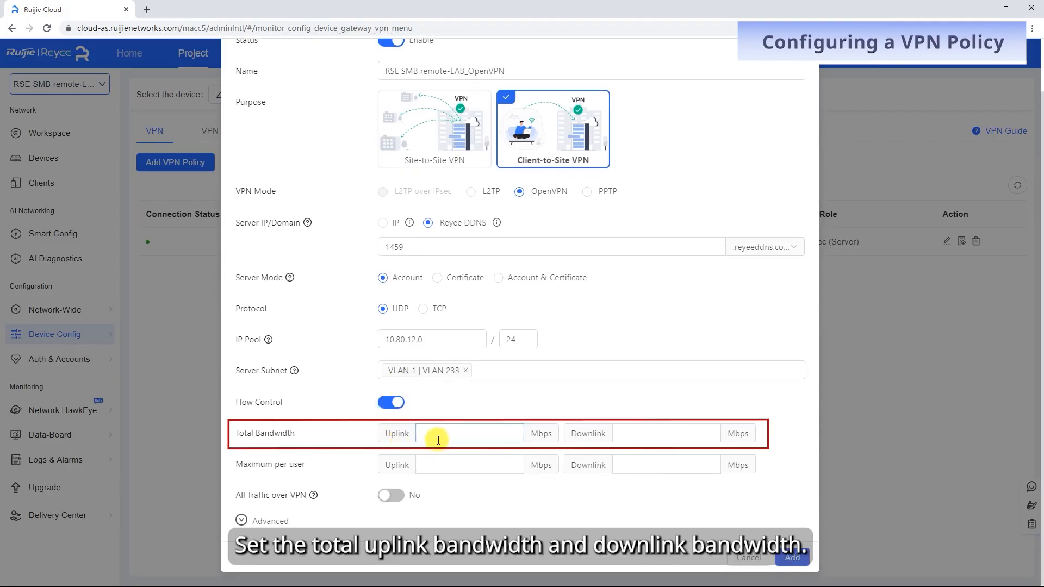
text(1000)
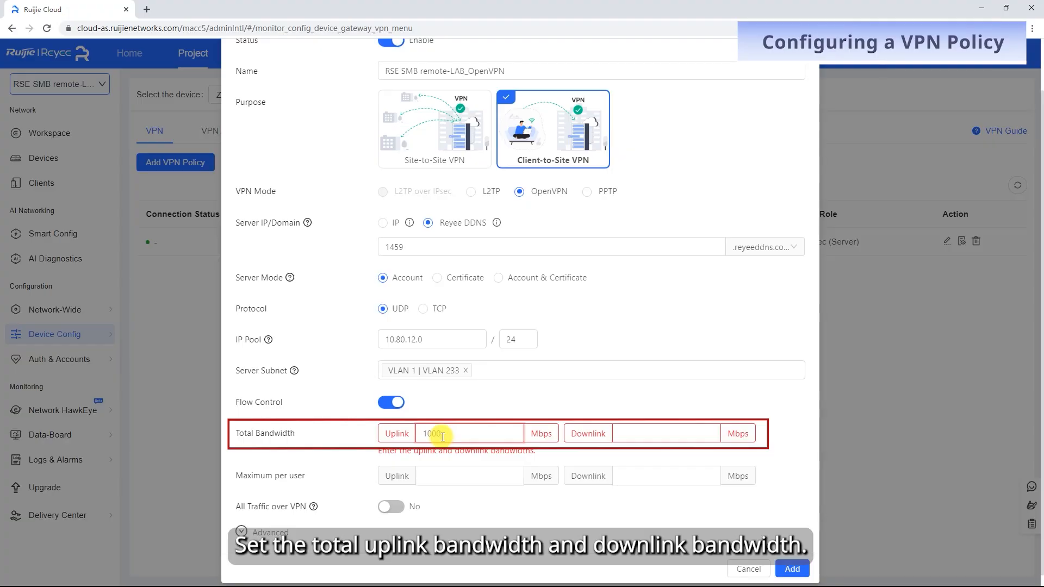
click(468, 464)
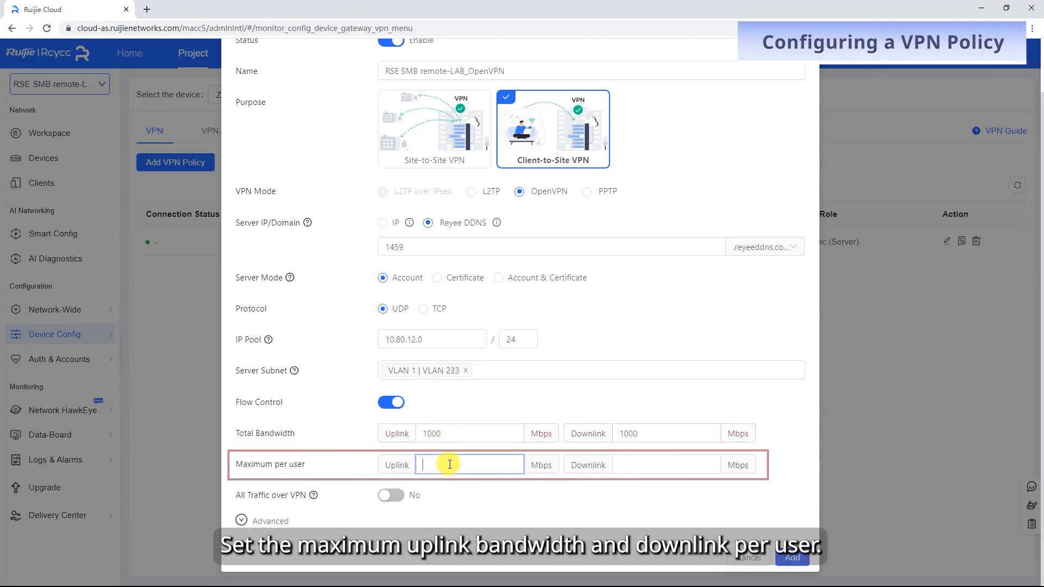
text(1000)
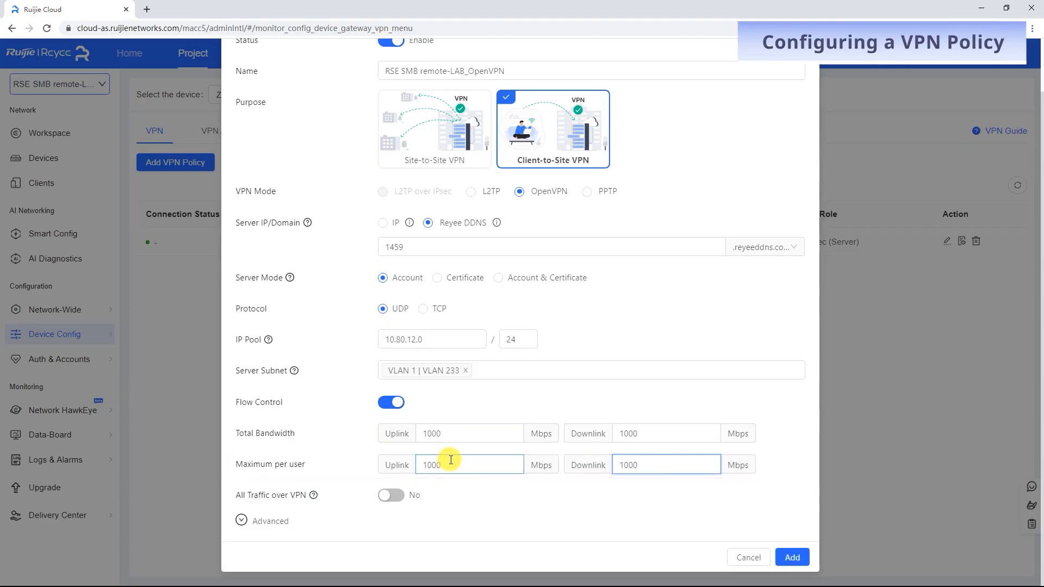
click(390, 495)
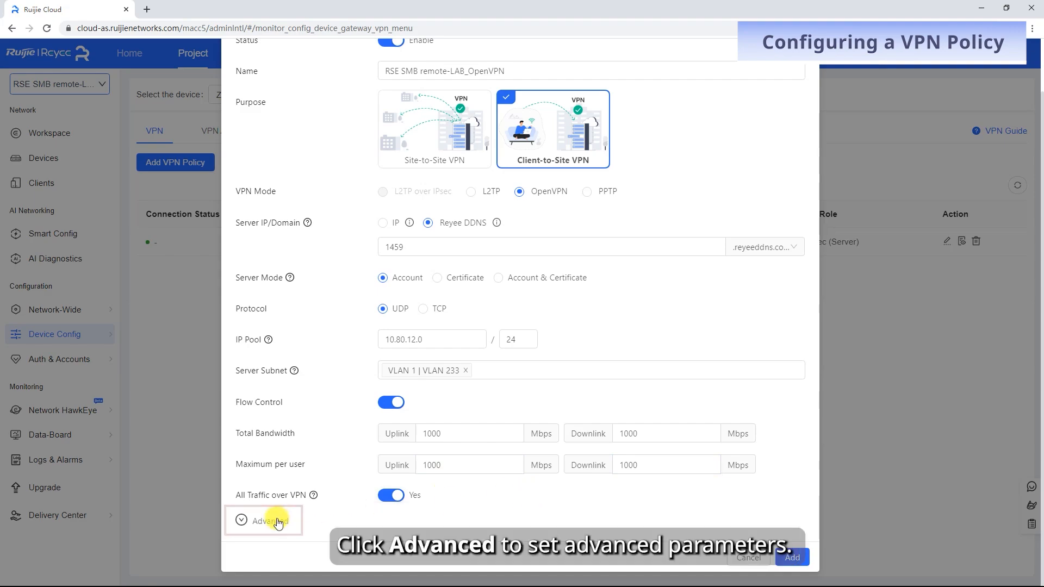
mouse_move(679, 482)
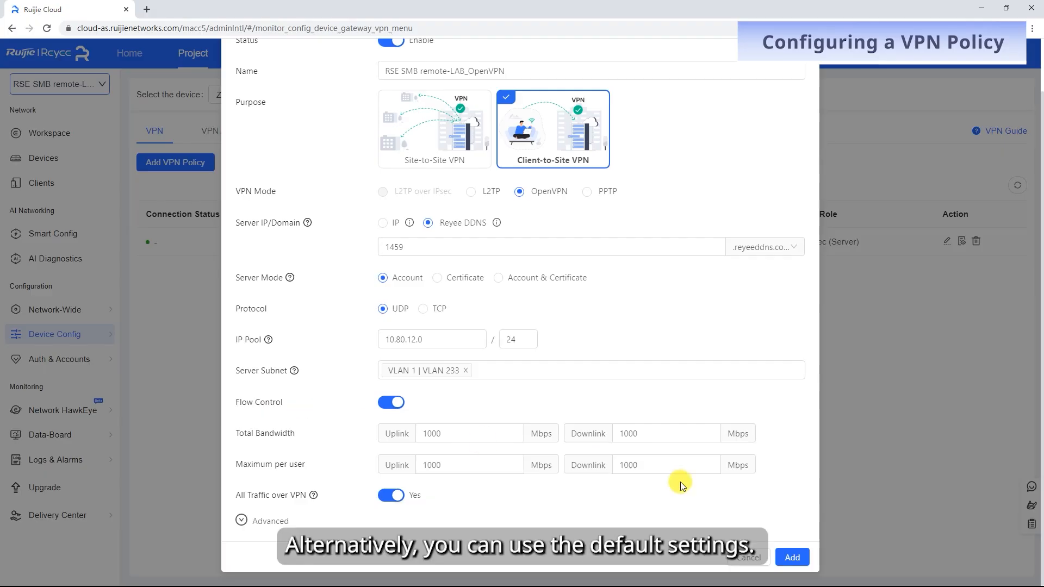
mouse_move(728, 508)
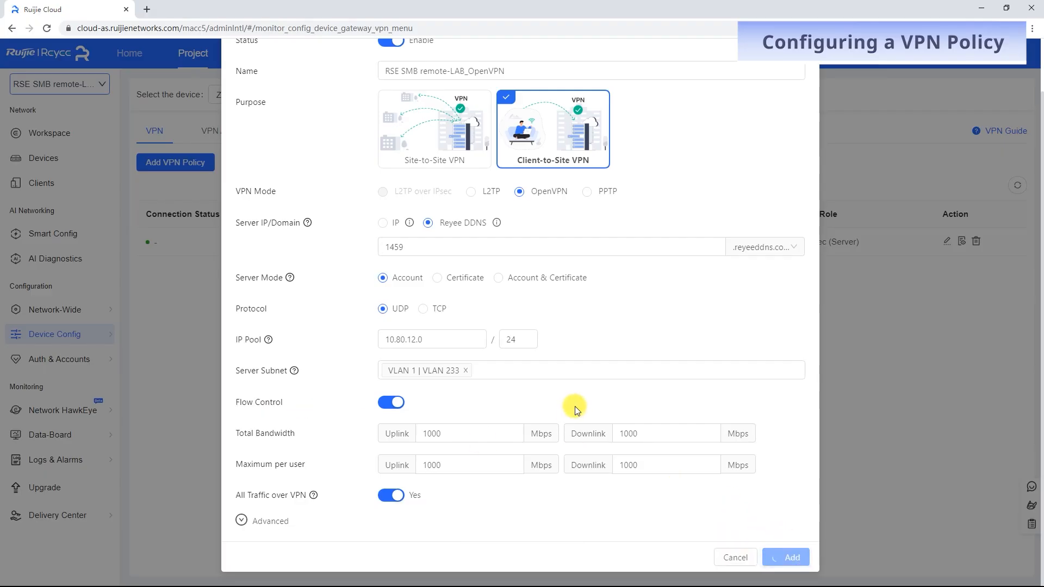
click(789, 557)
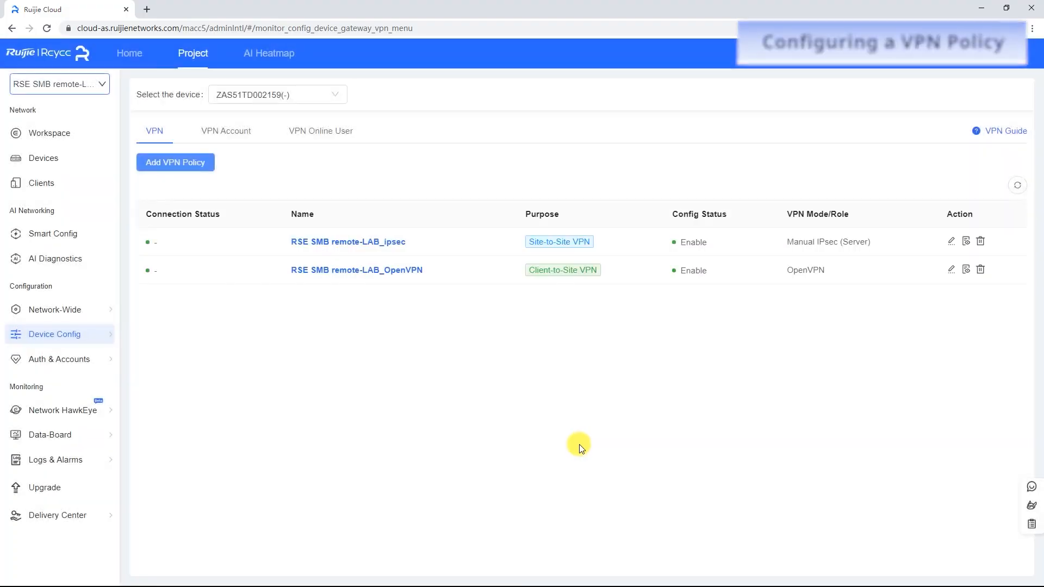
click(227, 131)
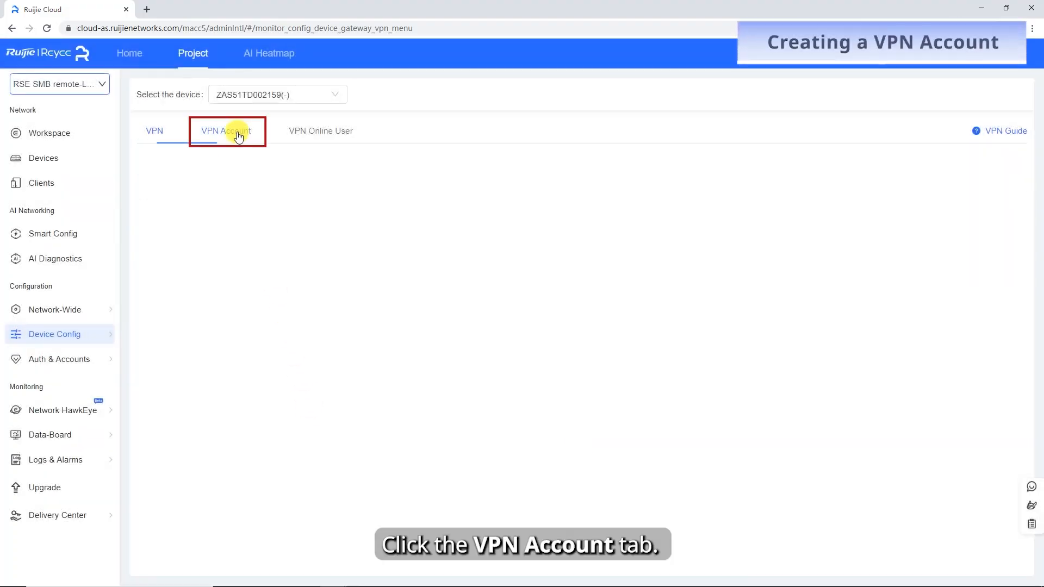
click(226, 131)
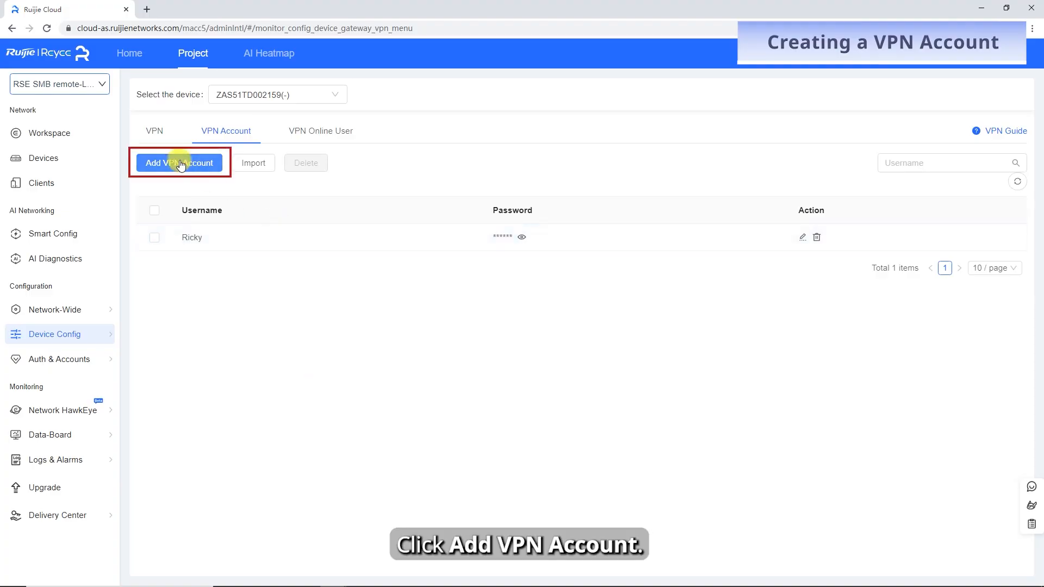
click(179, 162)
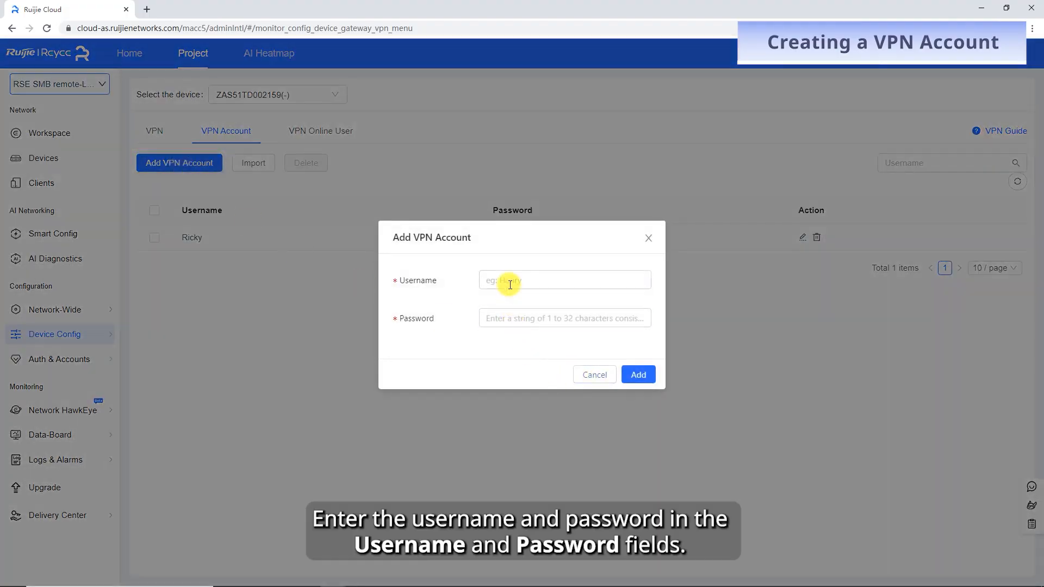
text(u)
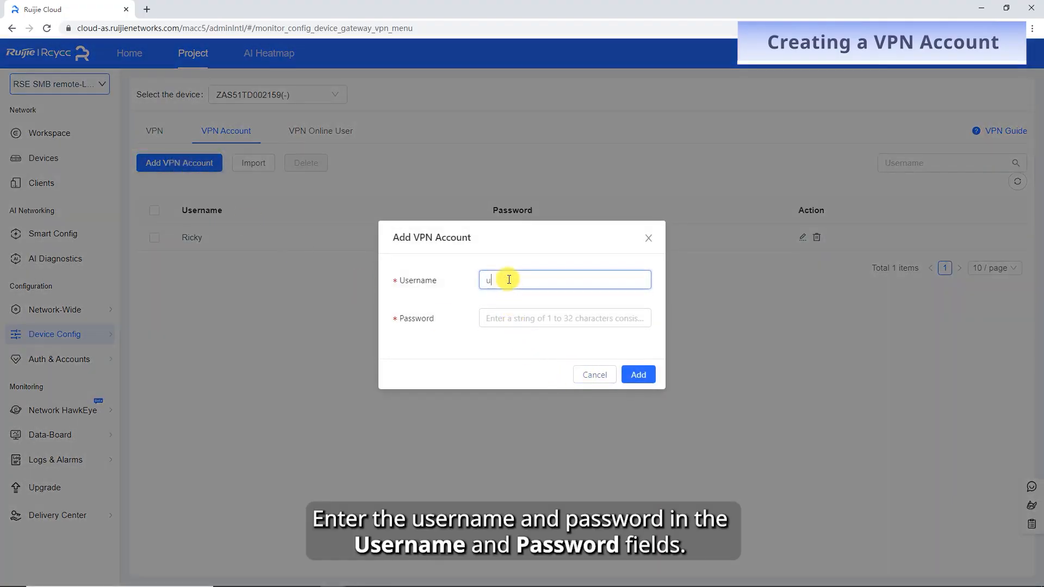
text(user1)
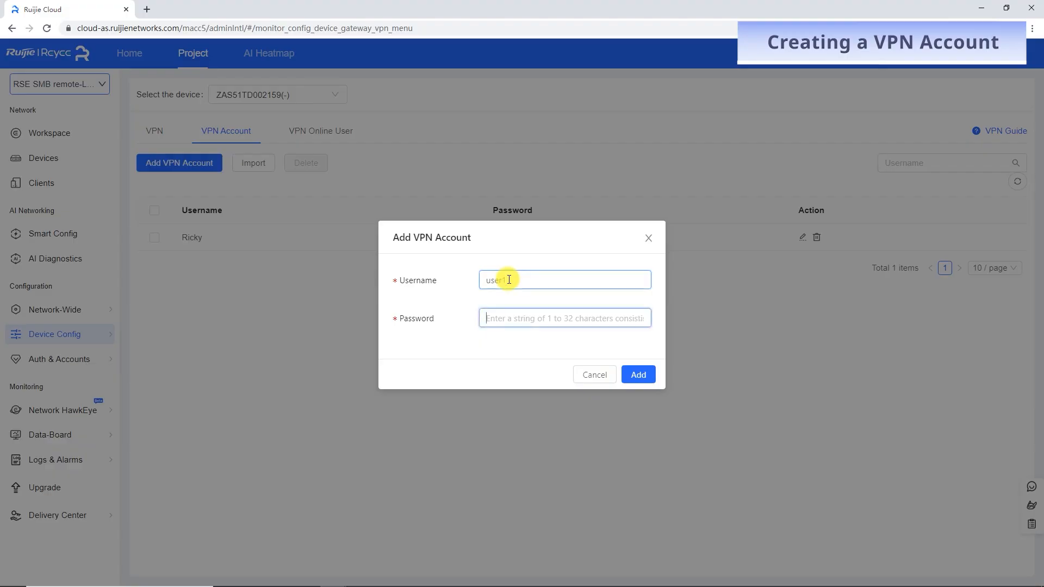
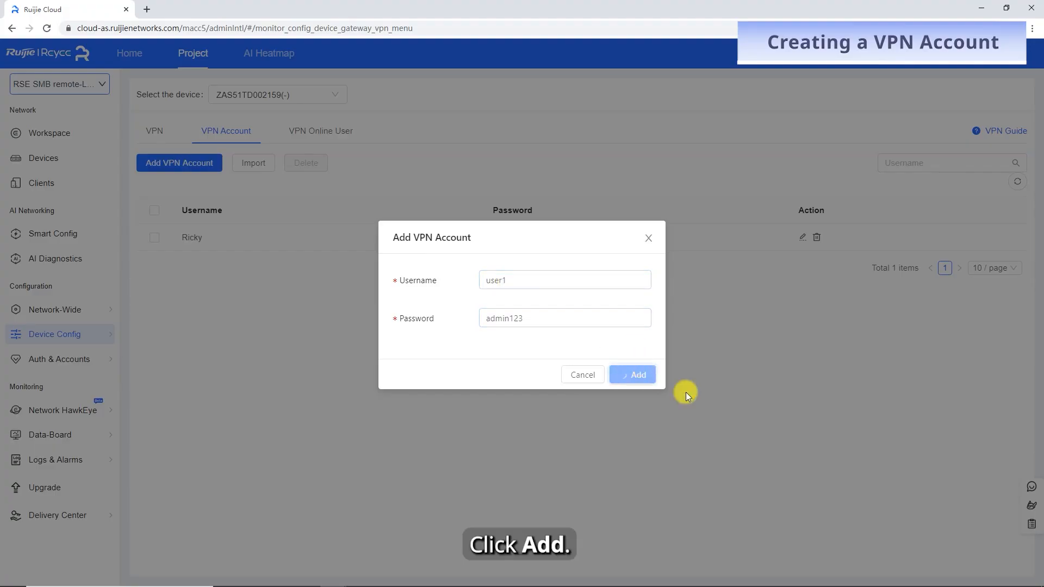
click(632, 374)
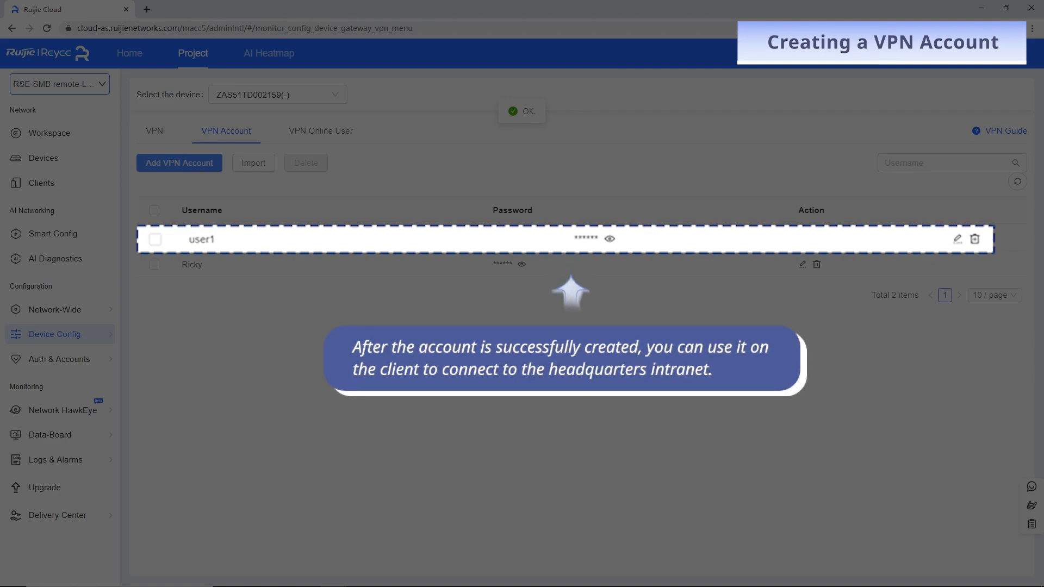
click(154, 131)
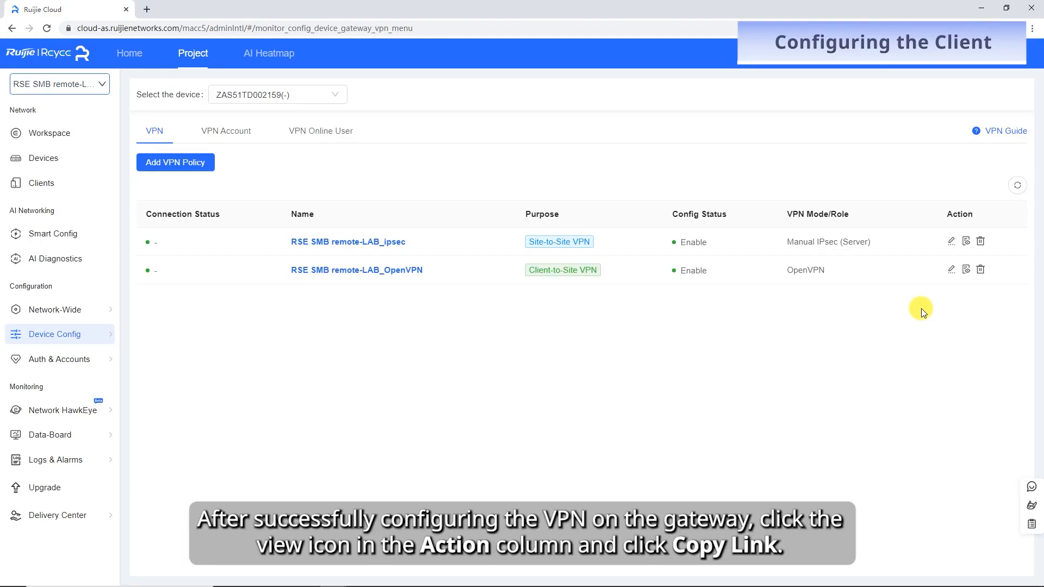
- View the OpenVPN policy's configuration details and copy its configuration link
click(965, 269)
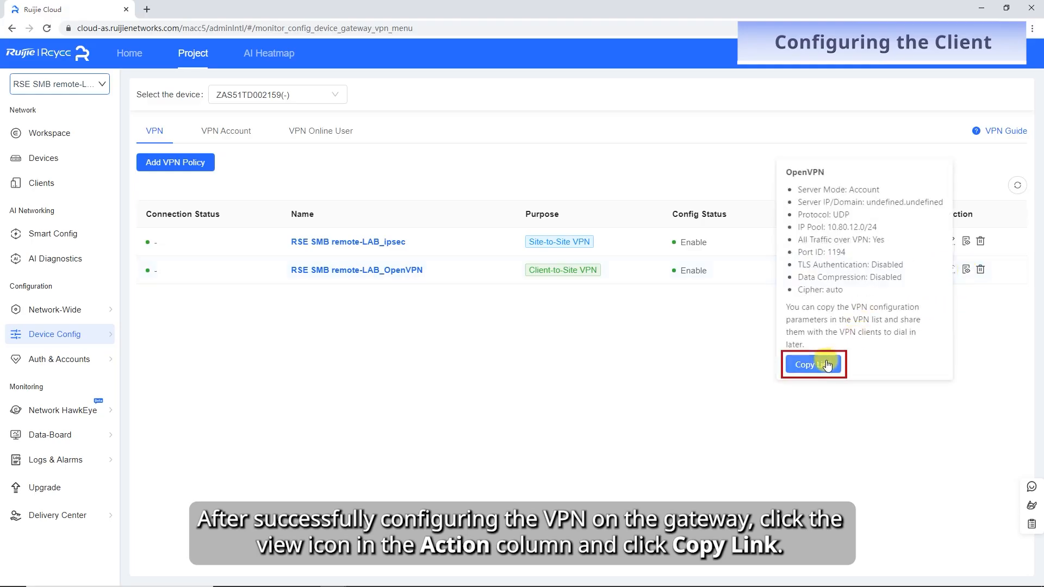
click(813, 364)
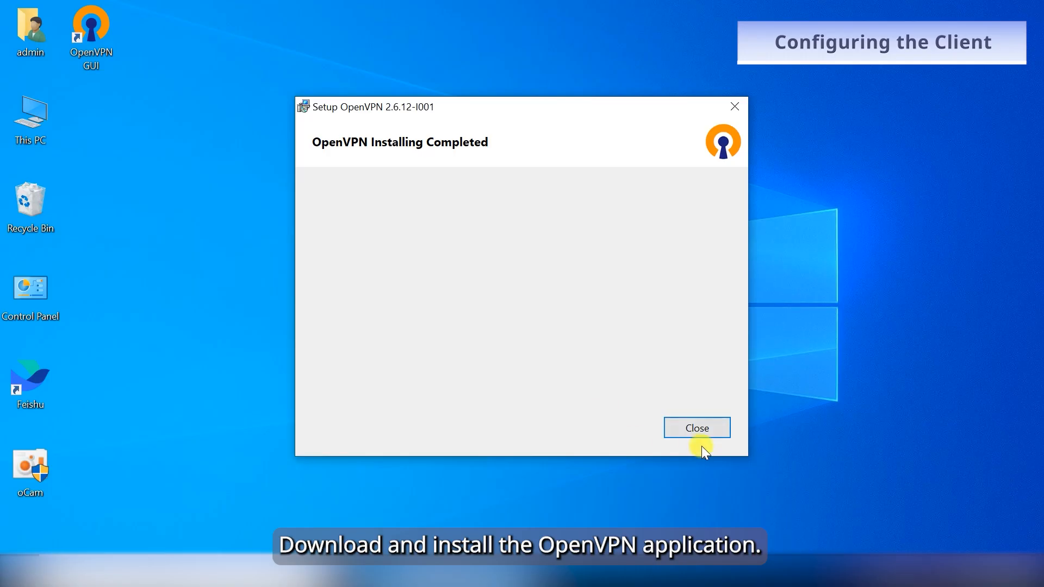
- Finish the OpenVPN installer and import the config file, replacing the existing 'client' config
click(697, 427)
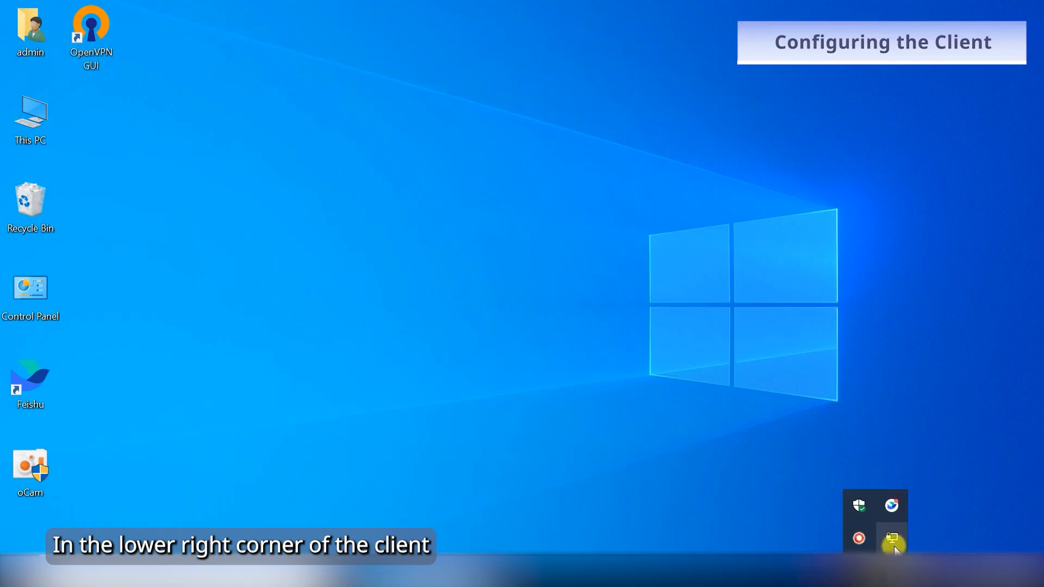
right_click(891, 538)
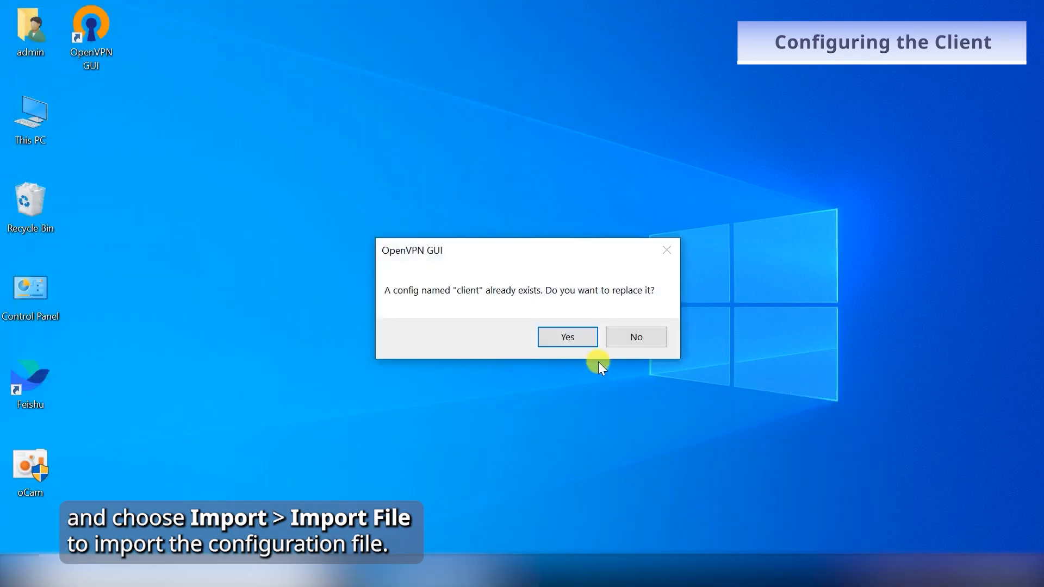
click(567, 336)
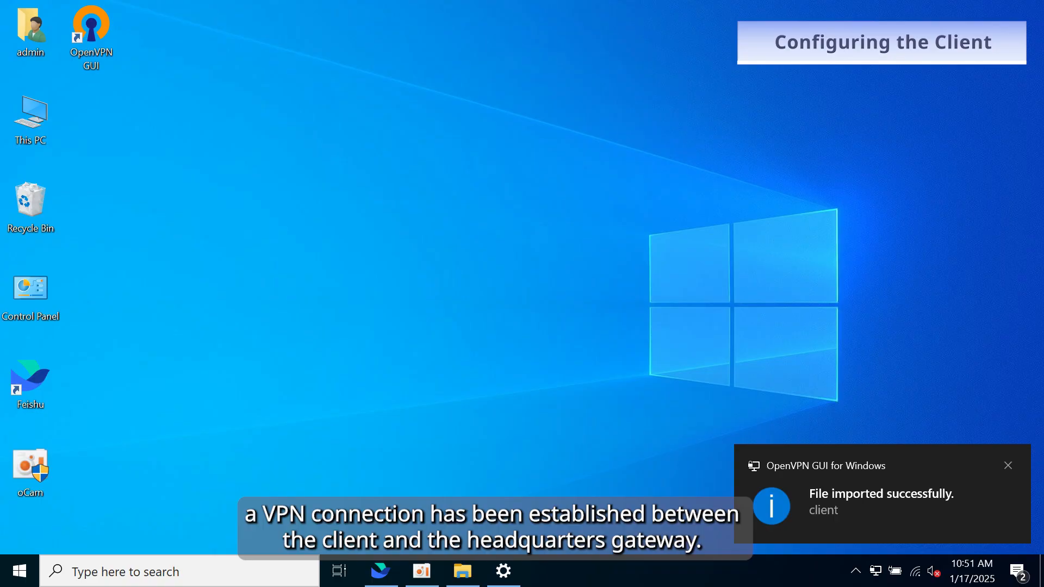
click(856, 571)
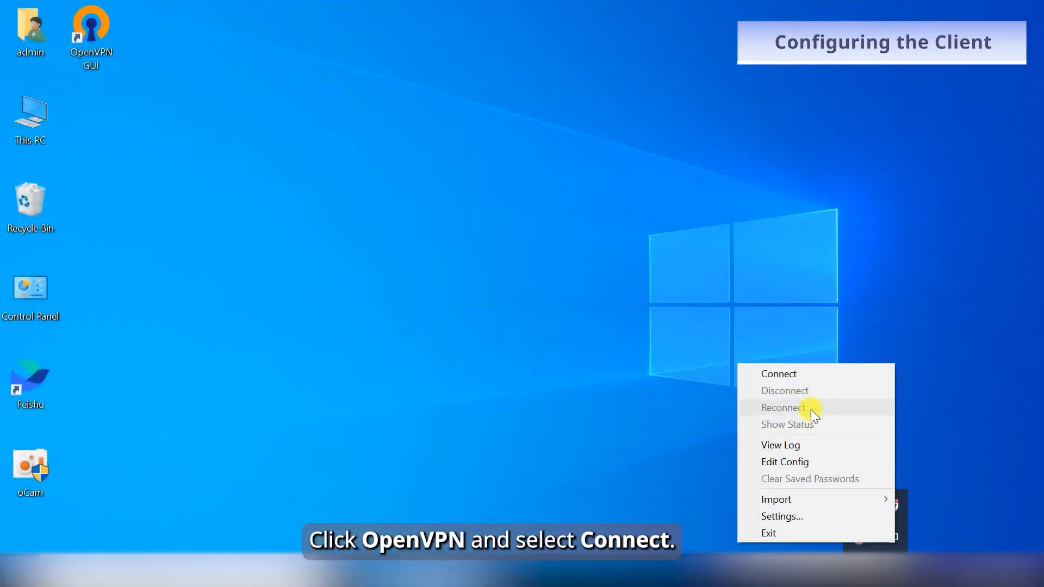
click(778, 373)
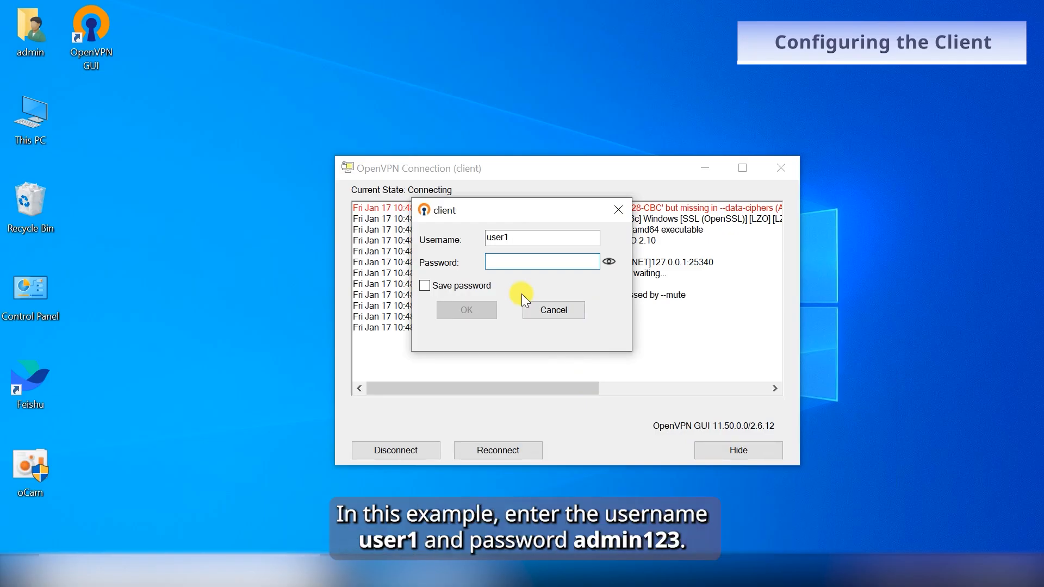
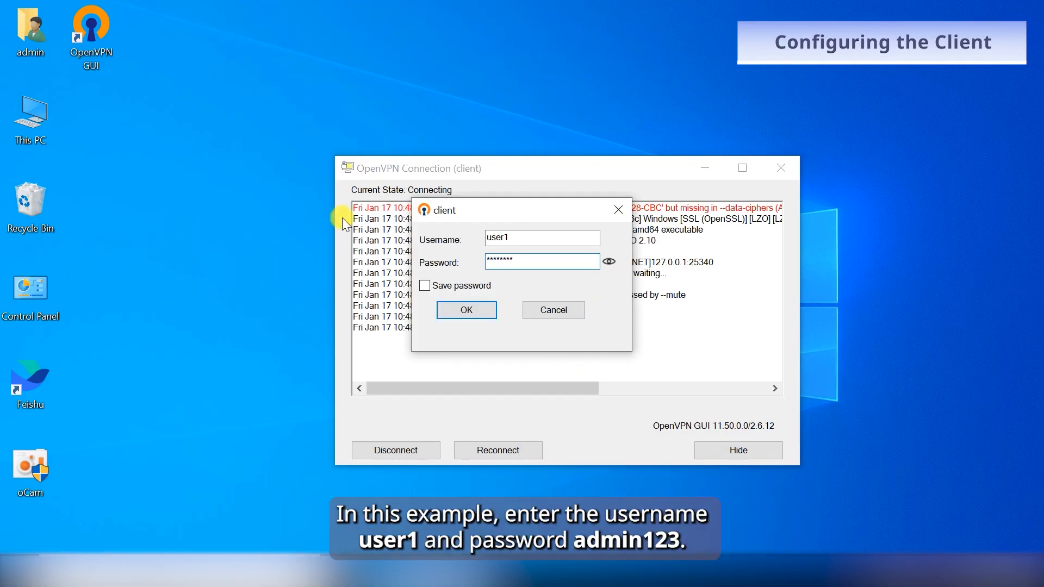
click(607, 260)
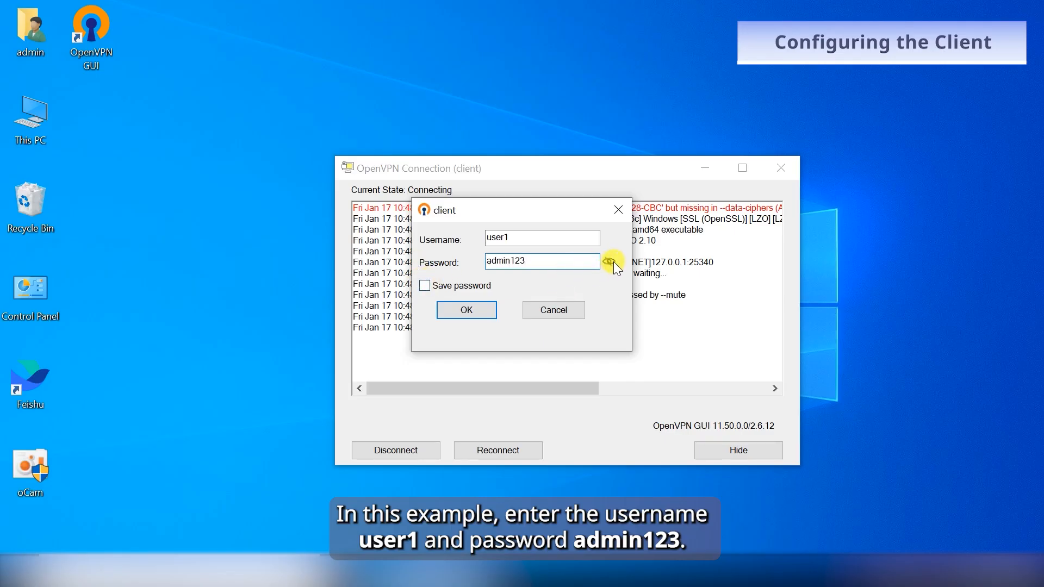
click(466, 310)
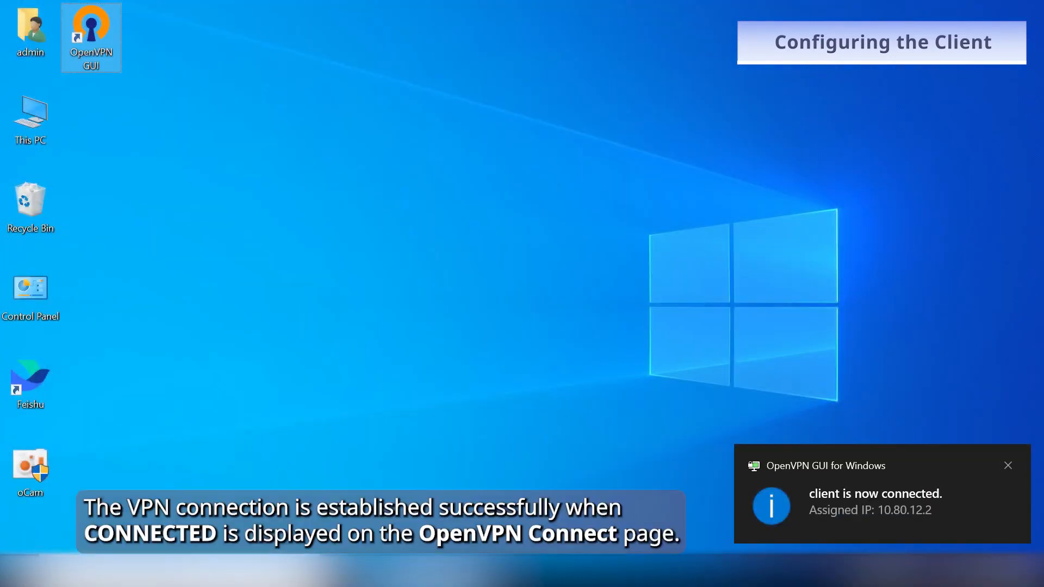